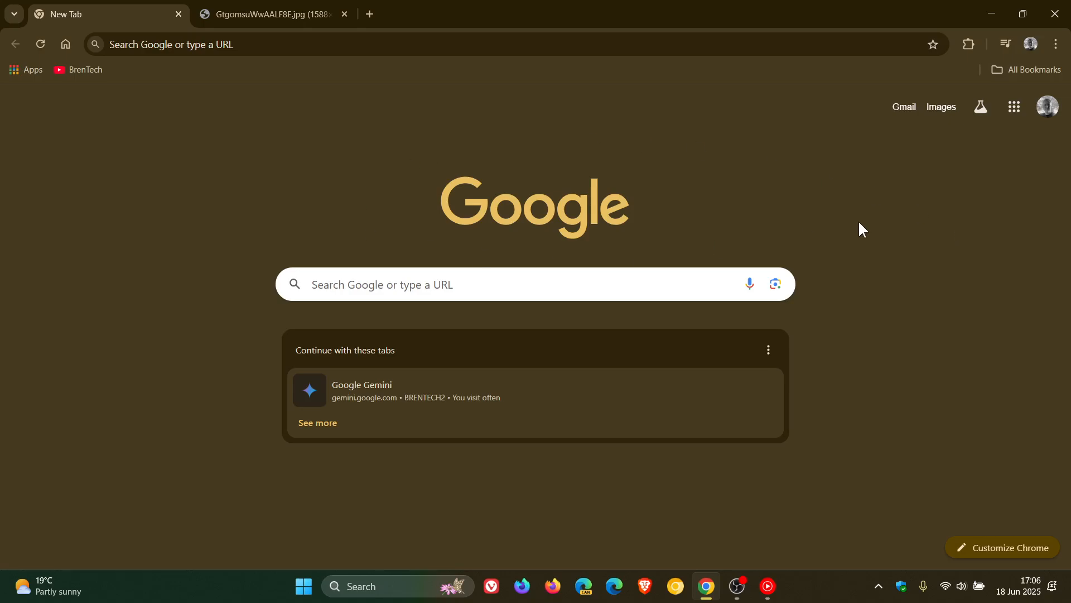
mouse_move(907, 349)
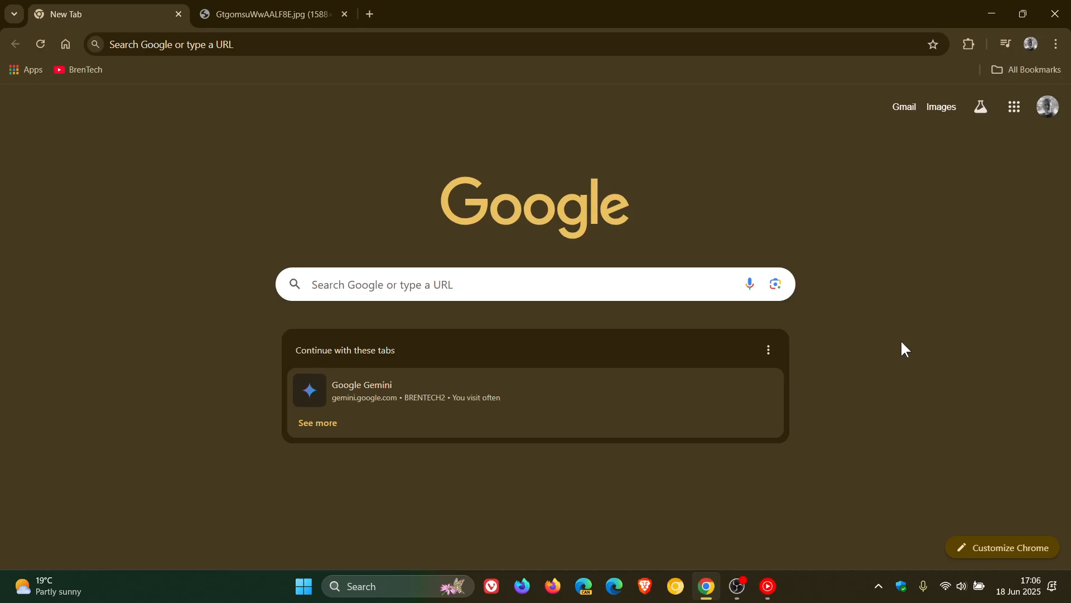
mouse_move(1004, 548)
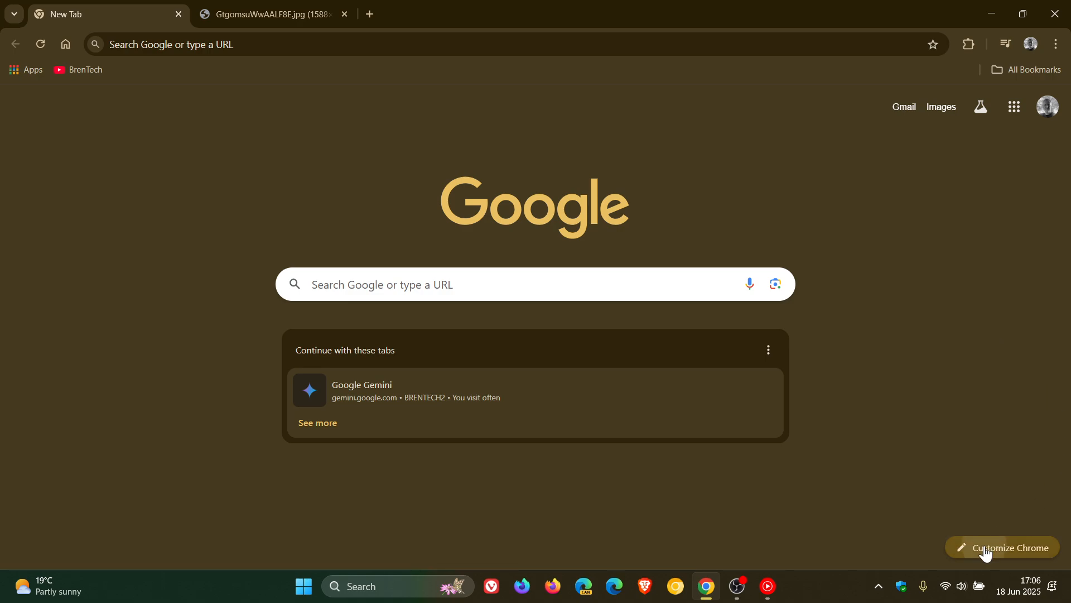
Browse the theme gallery in Customize Chrome, then close the customization panel.
left_click(1001, 548)
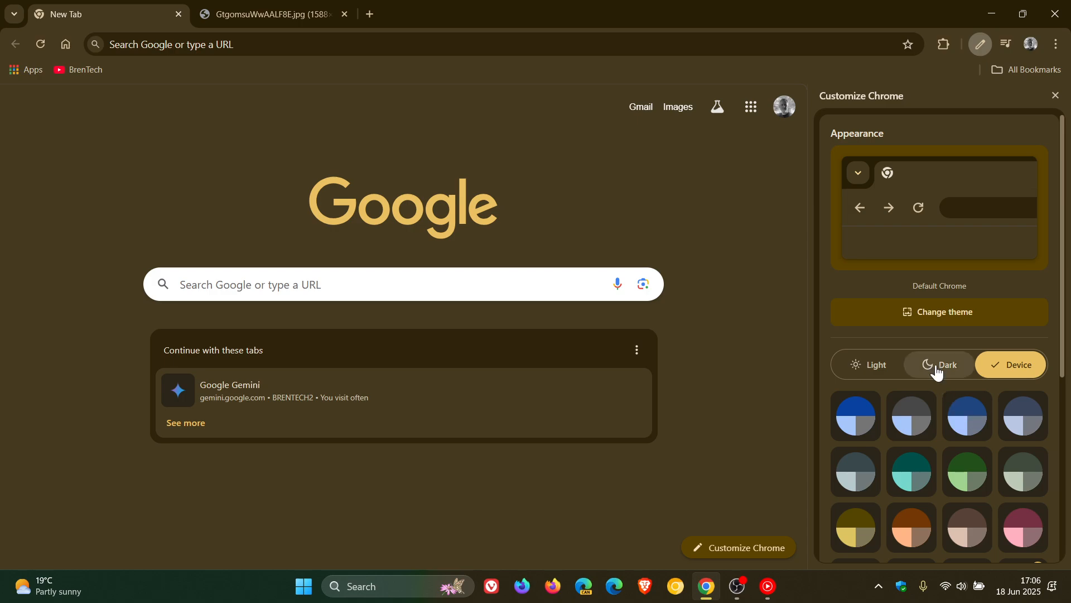
mouse_move(939, 311)
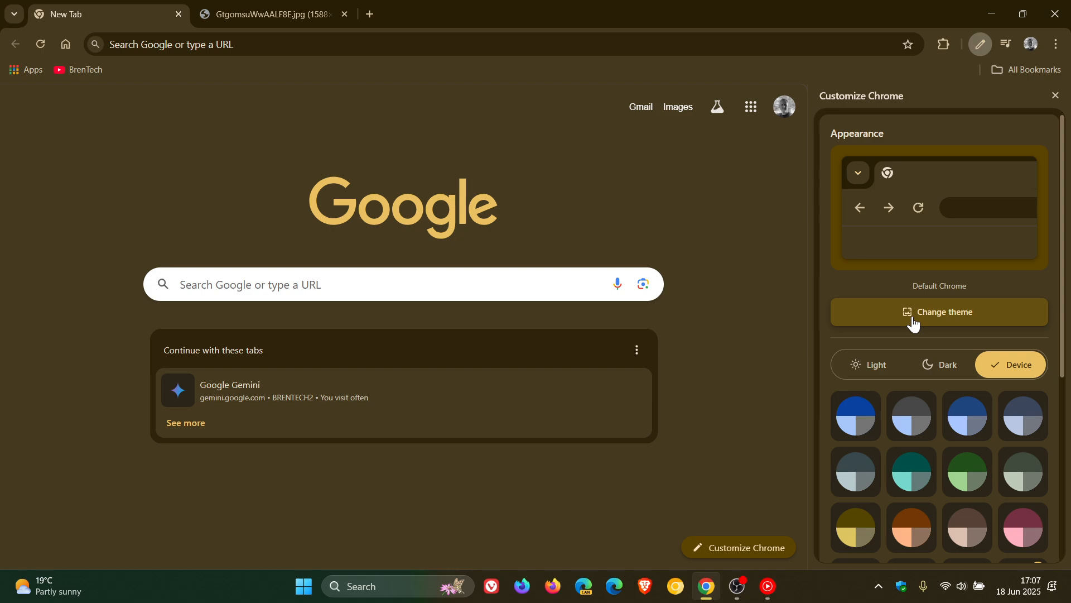
left_click(945, 311)
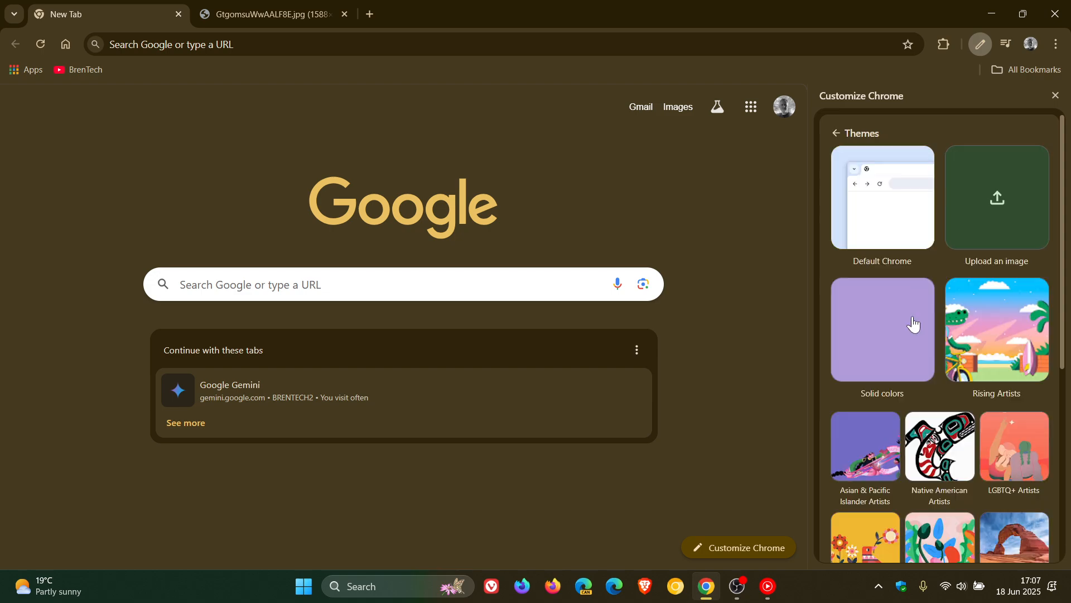
mouse_move(876, 335)
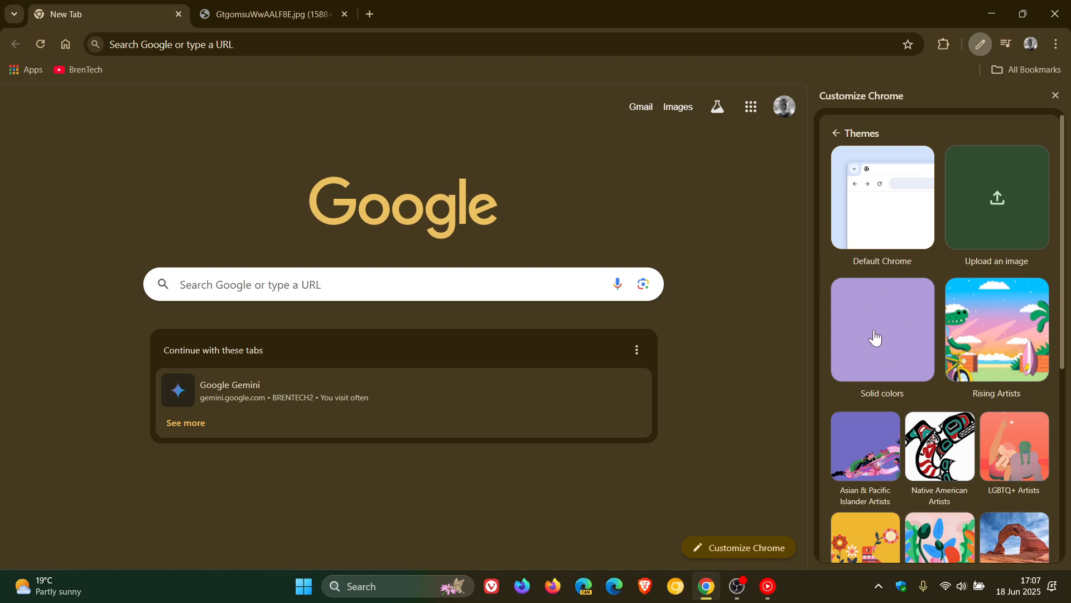
scroll("down", 3)
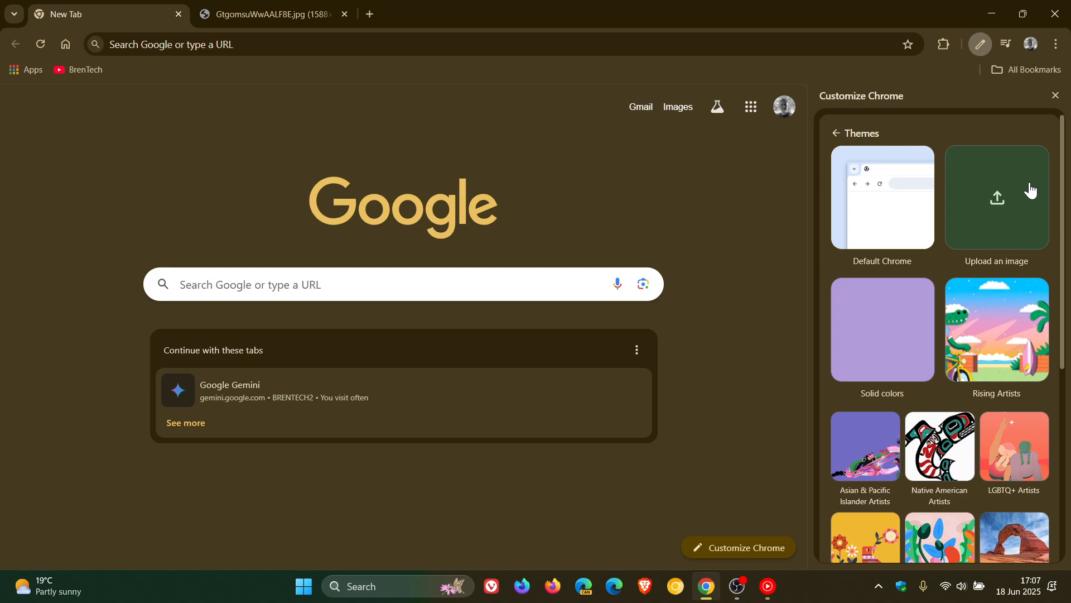
mouse_move(998, 204)
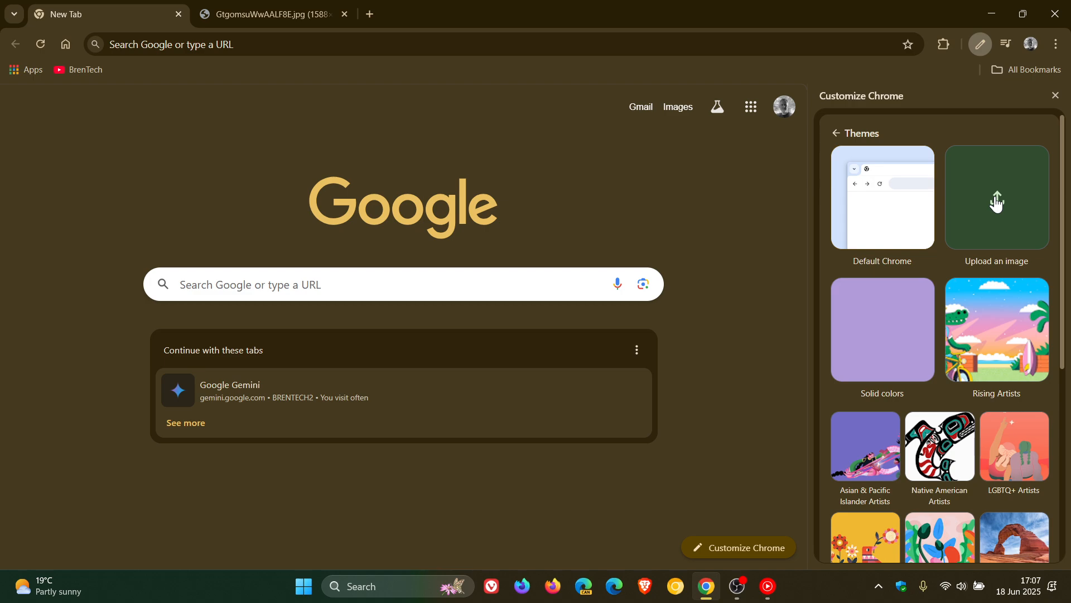
mouse_move(1060, 128)
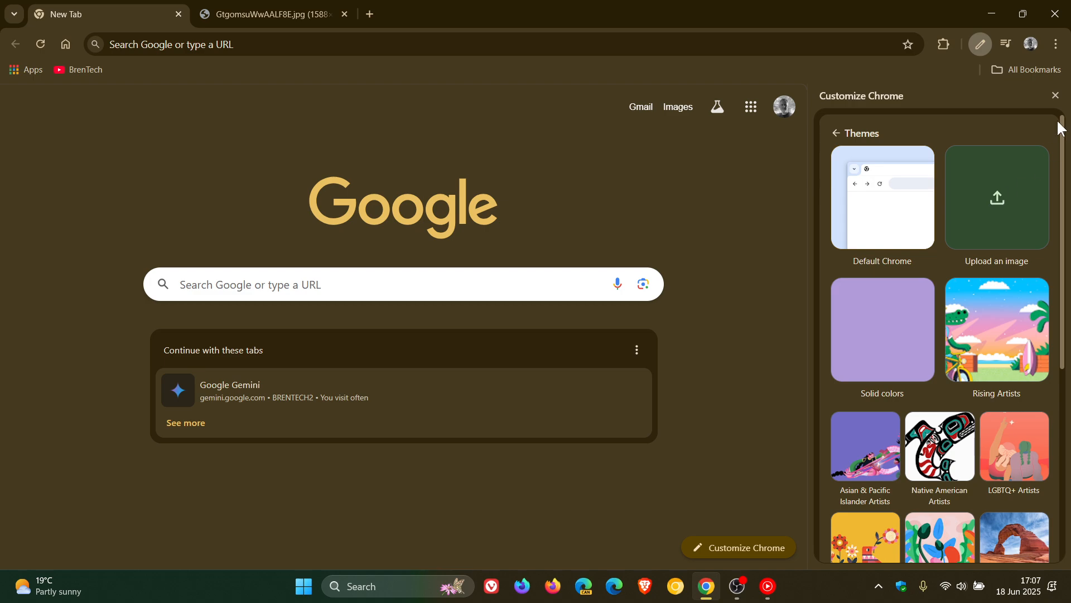
left_click(270, 14)
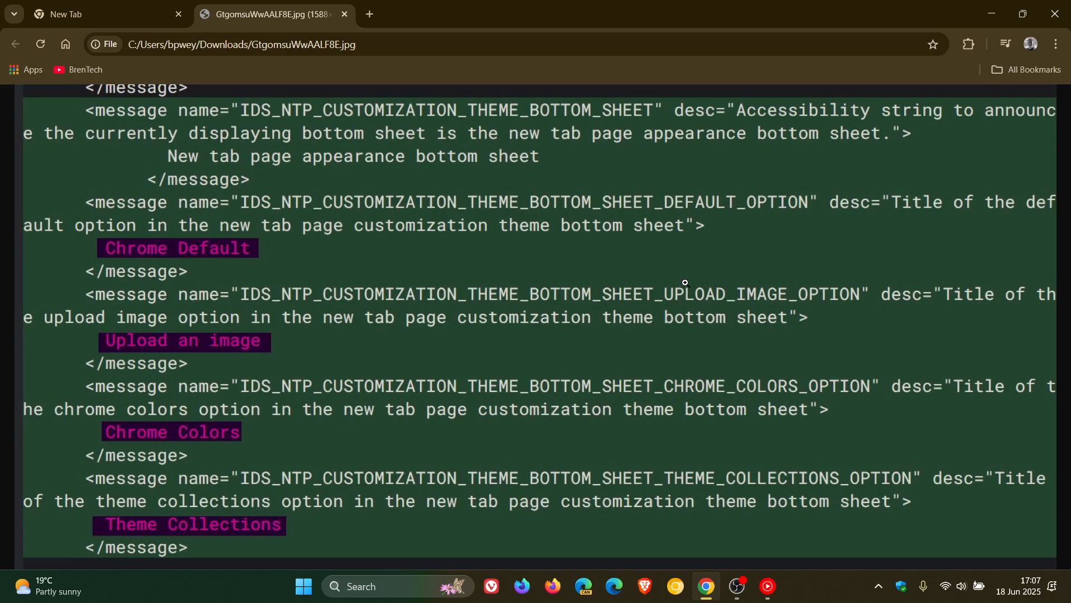
mouse_move(368, 211)
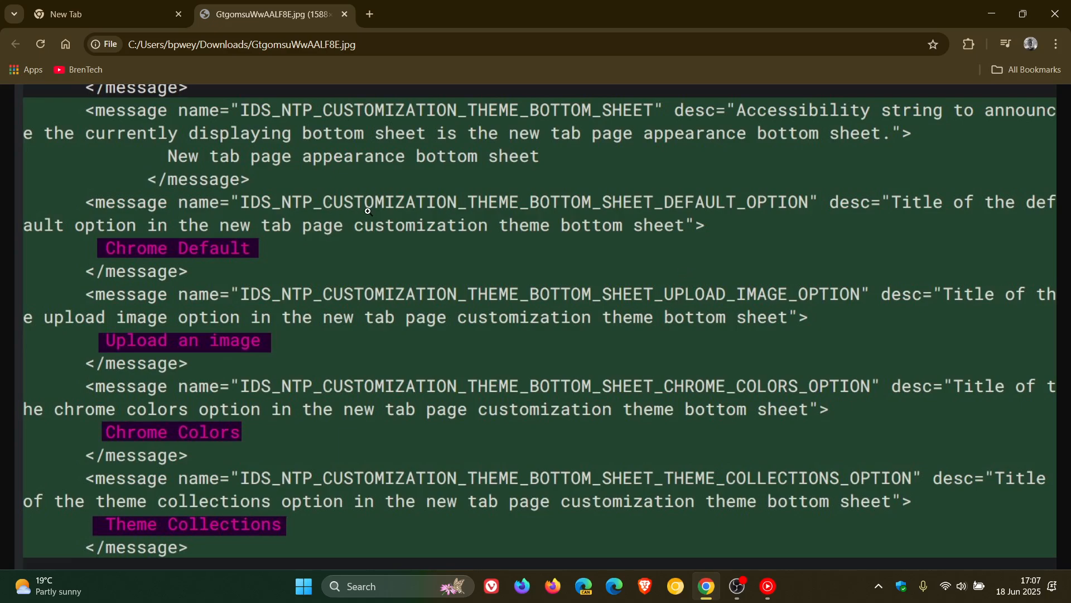
mouse_move(762, 200)
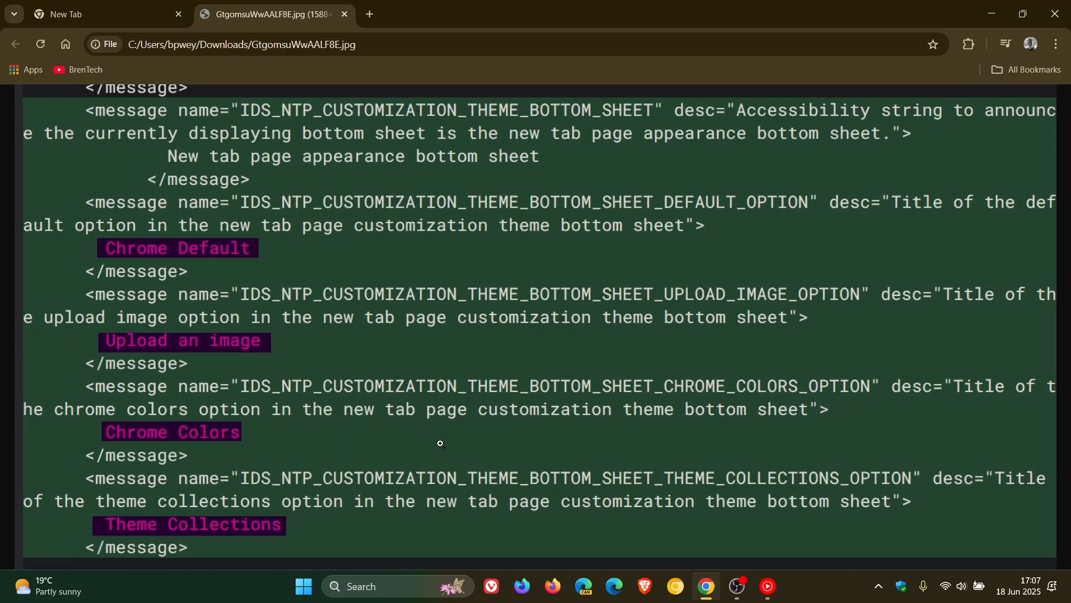
mouse_move(765, 326)
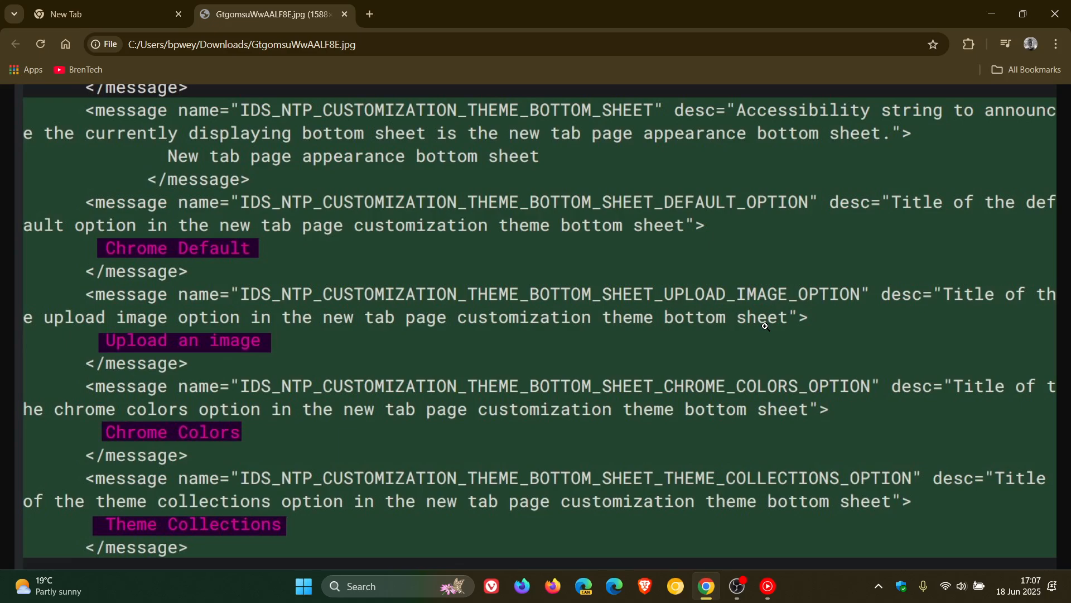
Back on the New Tab page, browse the Change theme list again and close Customize Chrome unchanged.
left_click(103, 13)
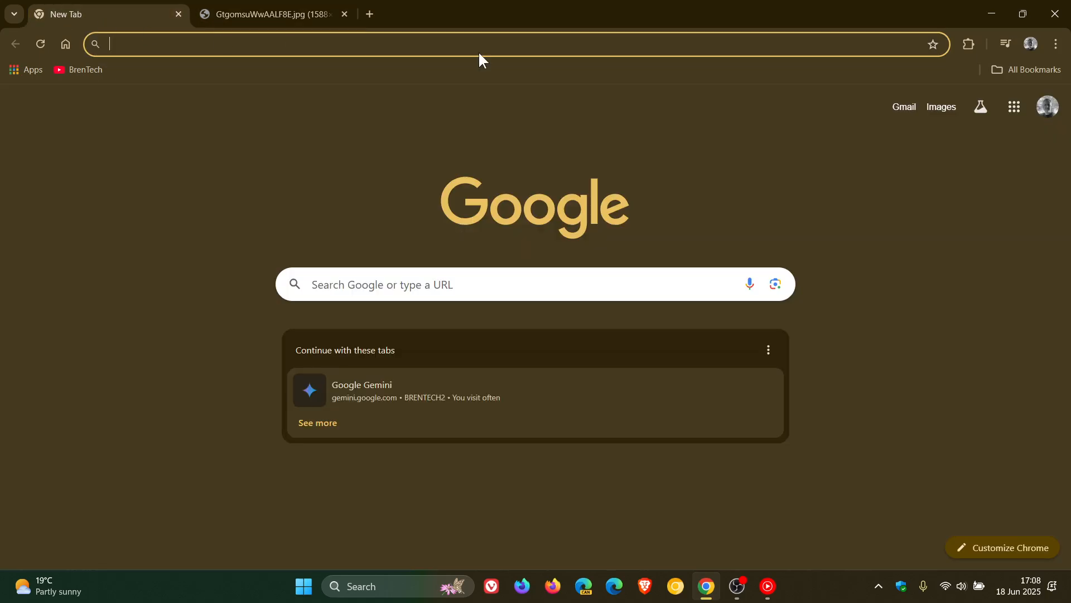
mouse_move(1001, 547)
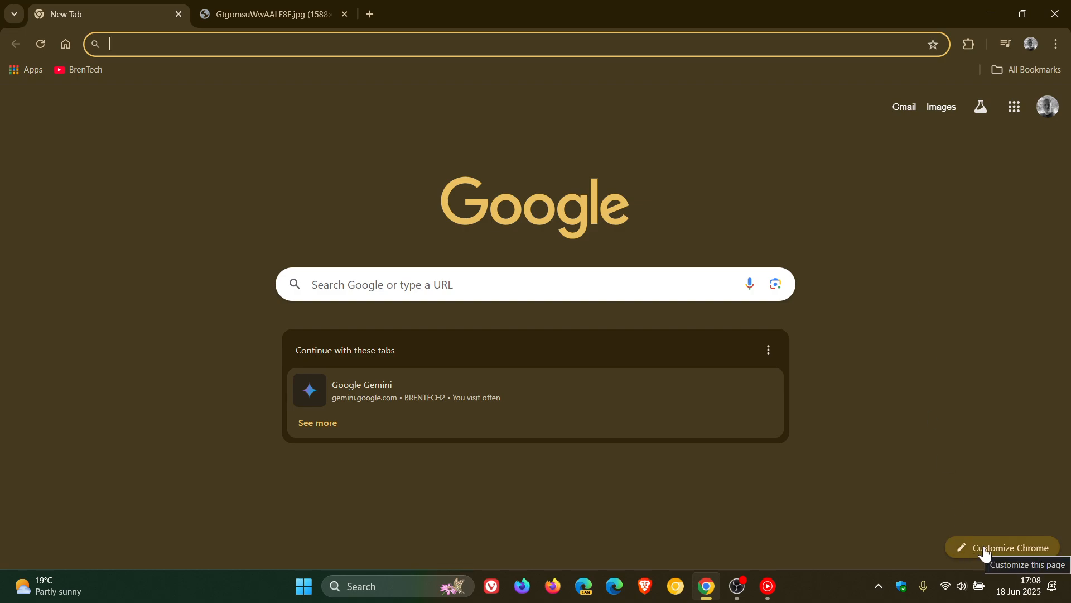
left_click(1004, 547)
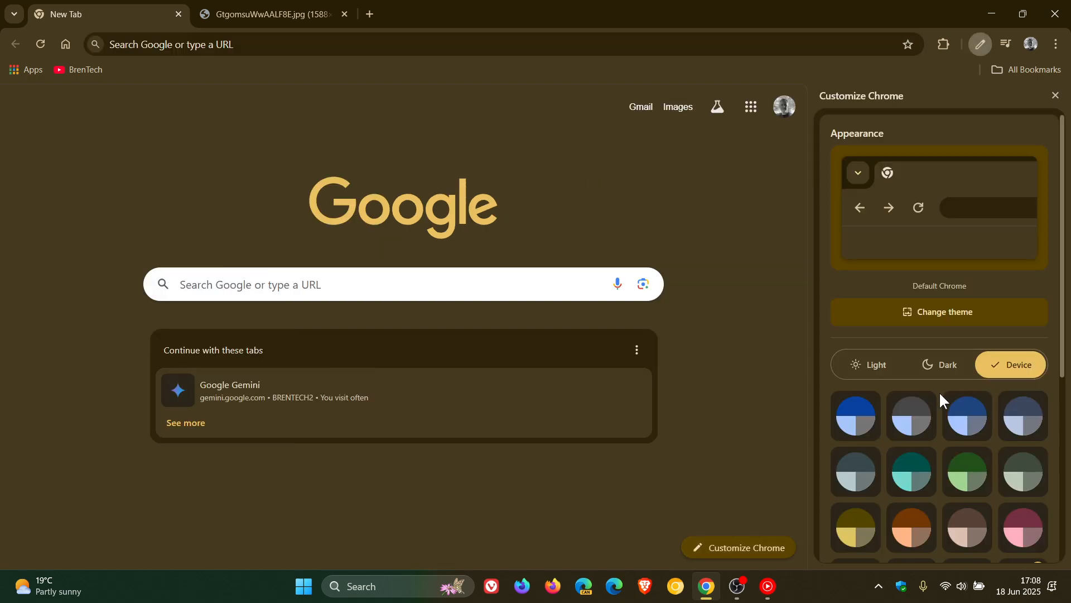
scroll("down", 3)
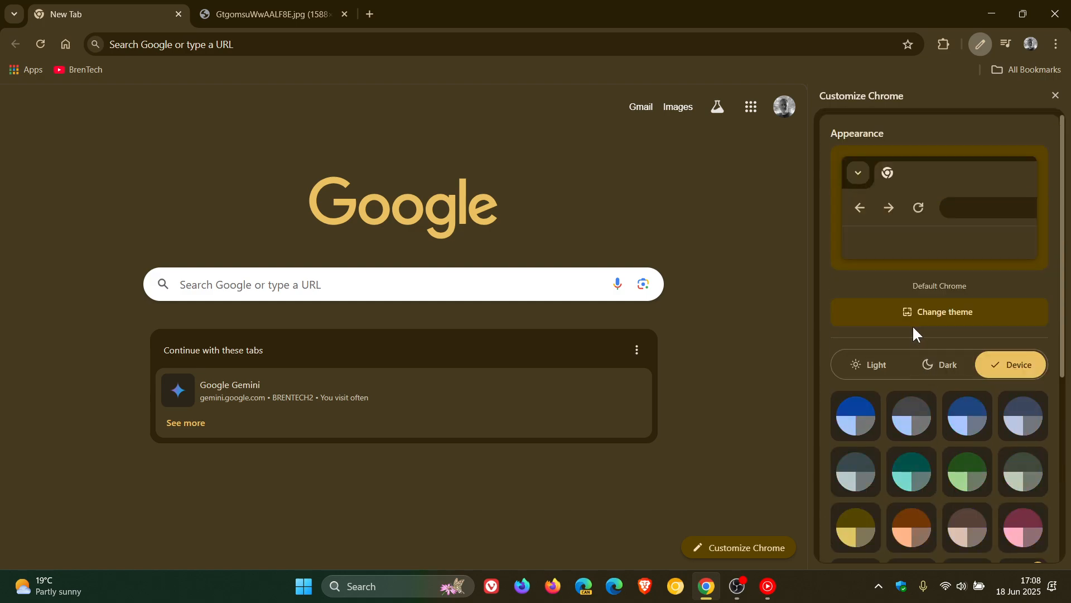
left_click(944, 311)
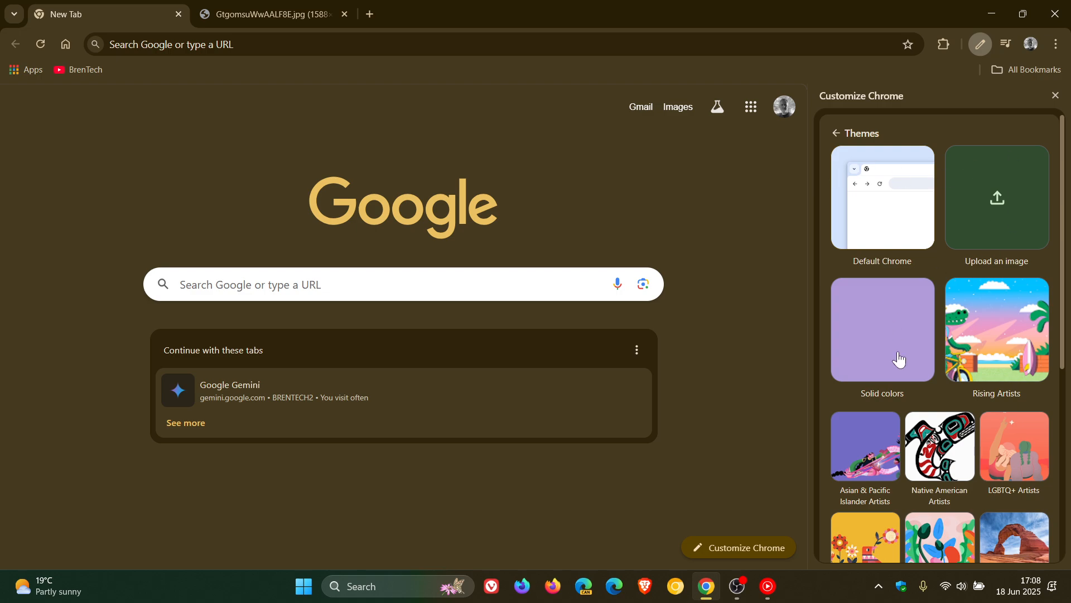
mouse_move(980, 497)
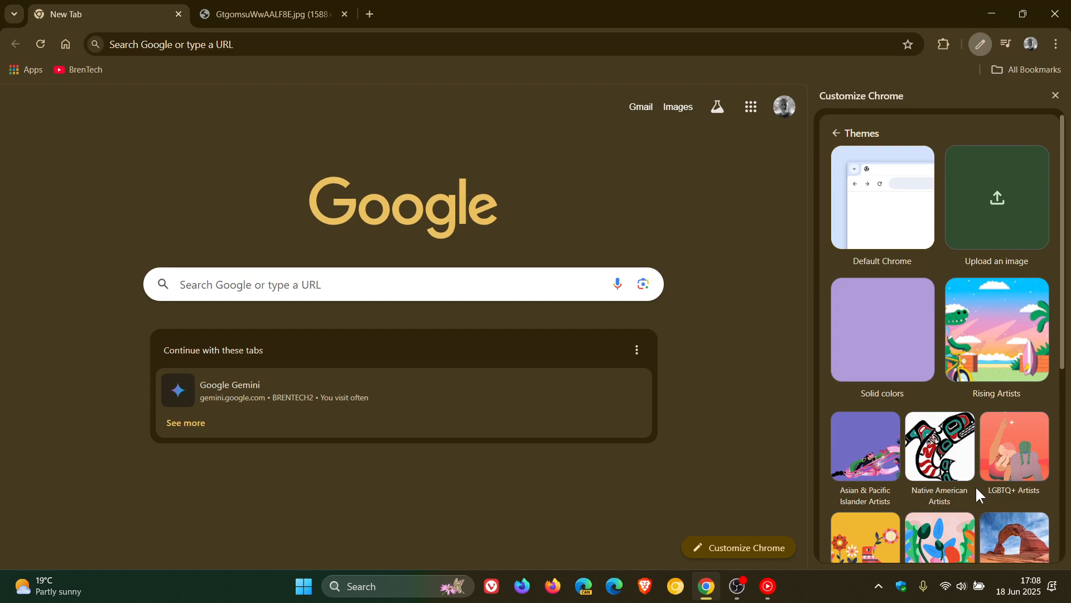
mouse_move(1023, 118)
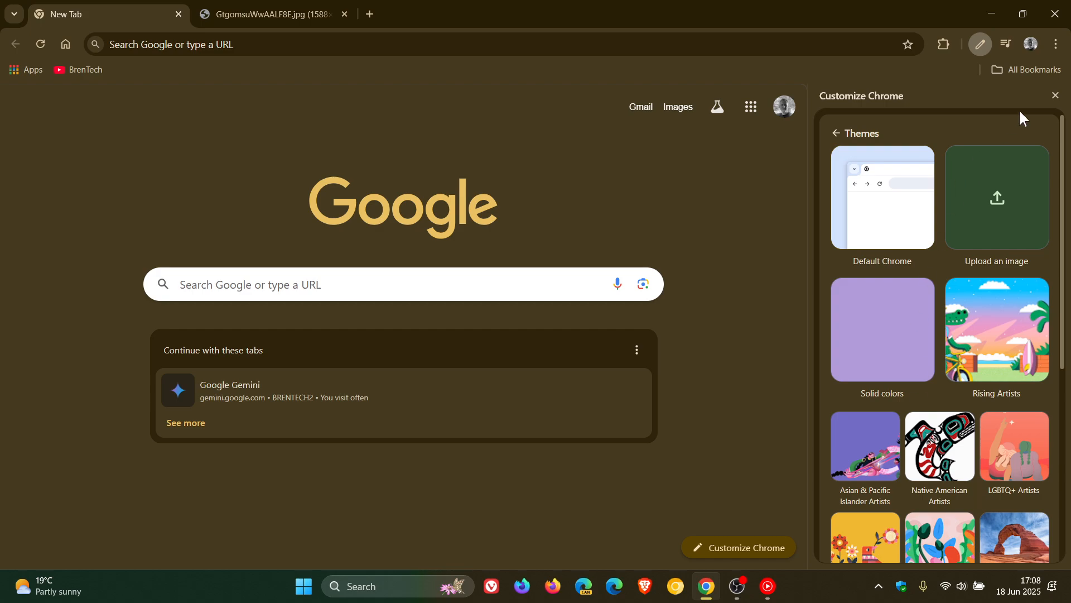
left_click(1054, 96)
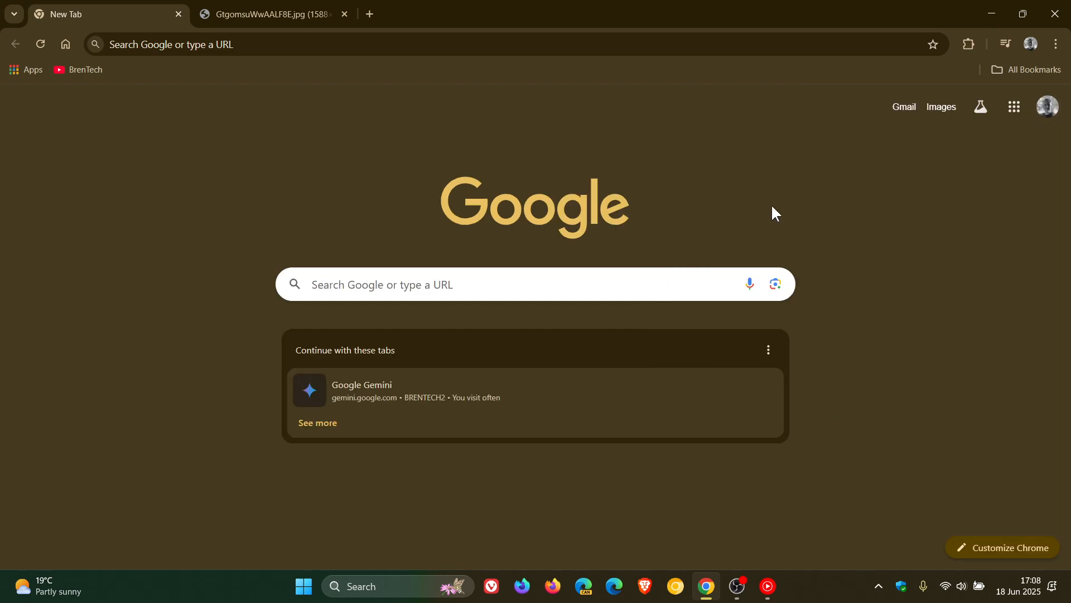